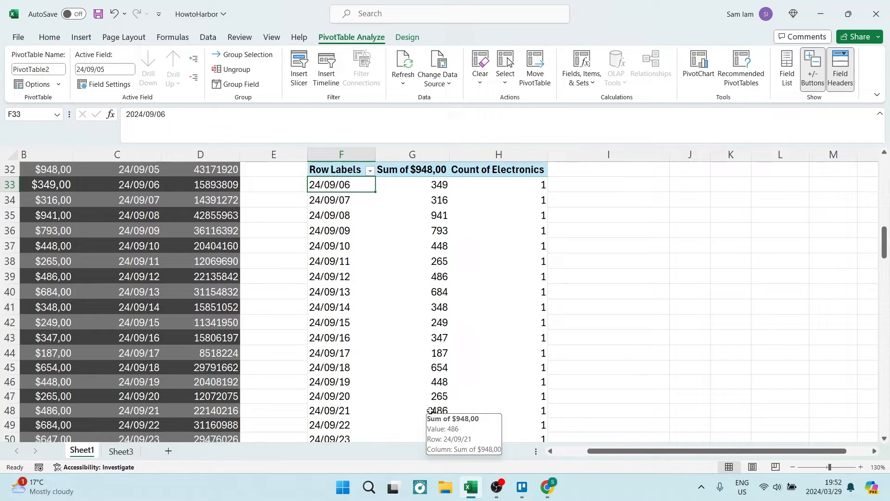
pyautogui.moveTo(339, 265)
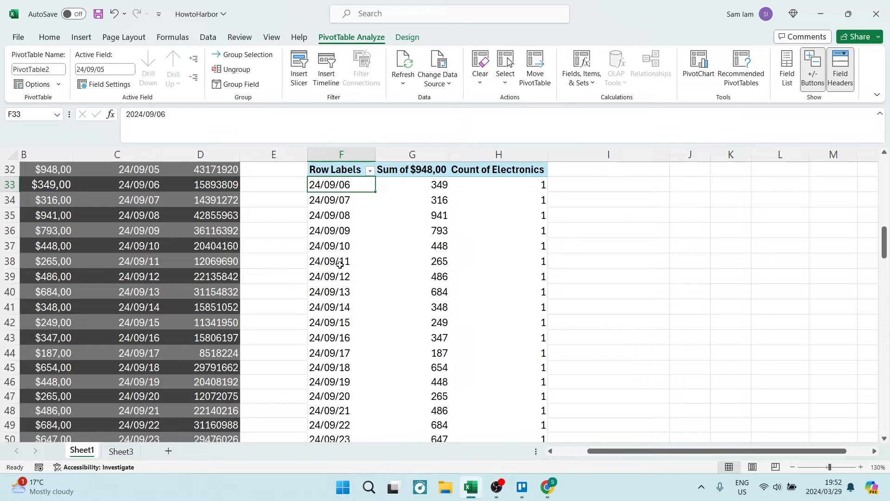
# Step: Select a pivot table row and show the Row Labels sort and filter menu for the date field
pyautogui.click(340, 230)
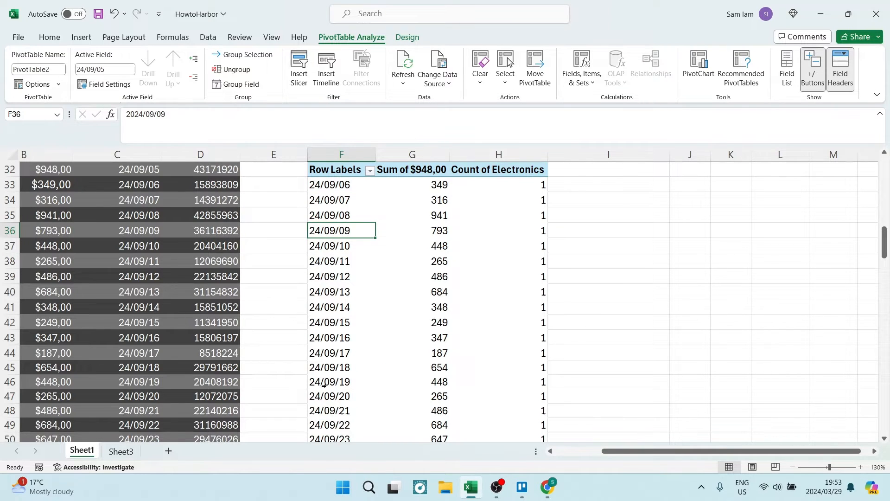
pyautogui.scroll(-3)
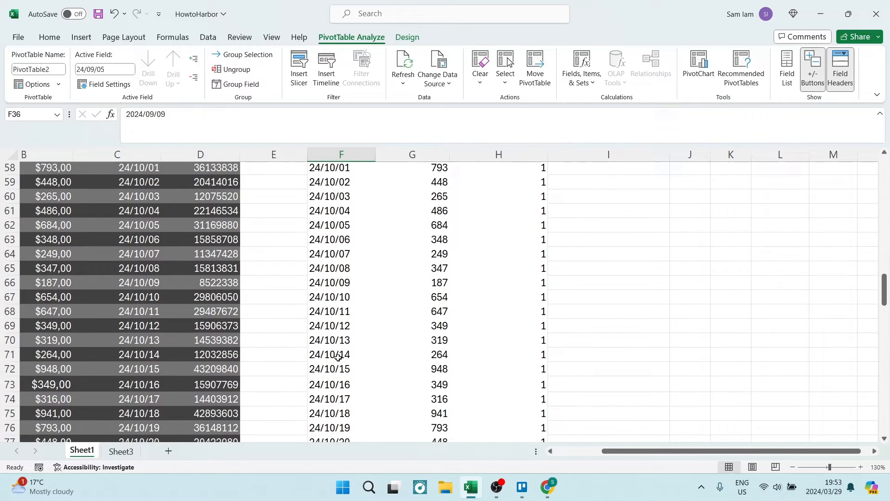
pyautogui.scroll(3)
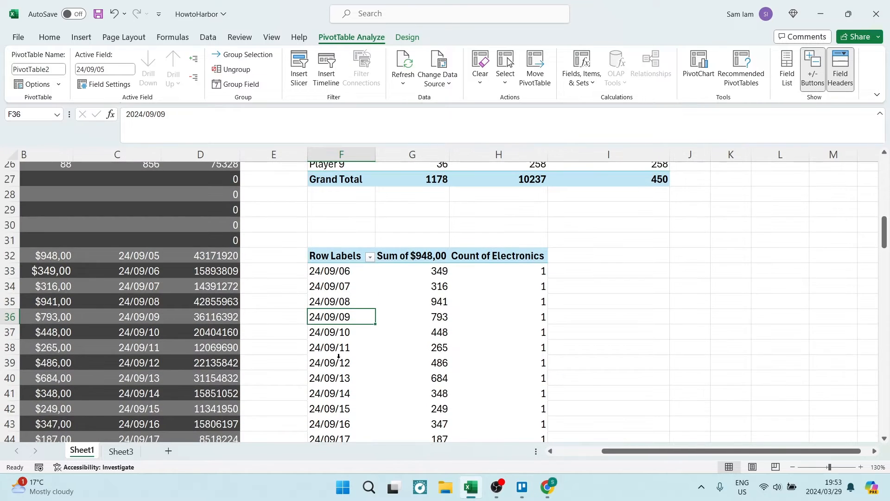
pyautogui.scroll(-3)
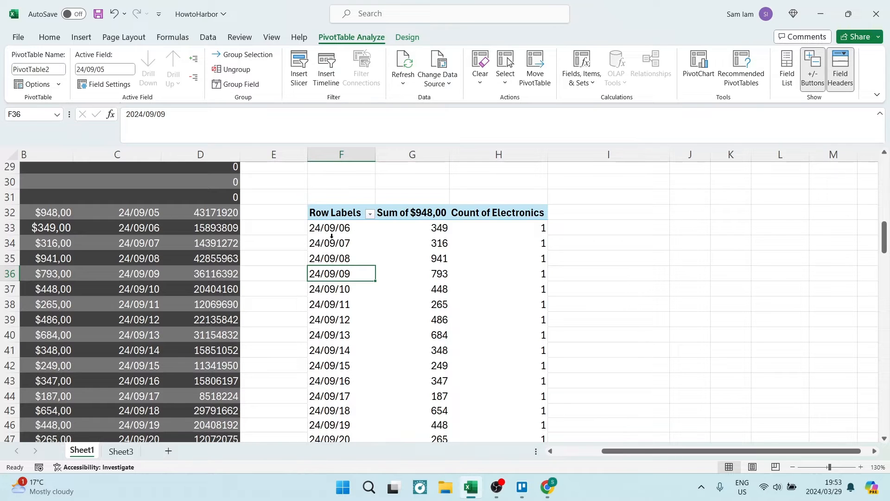
pyautogui.click(341, 228)
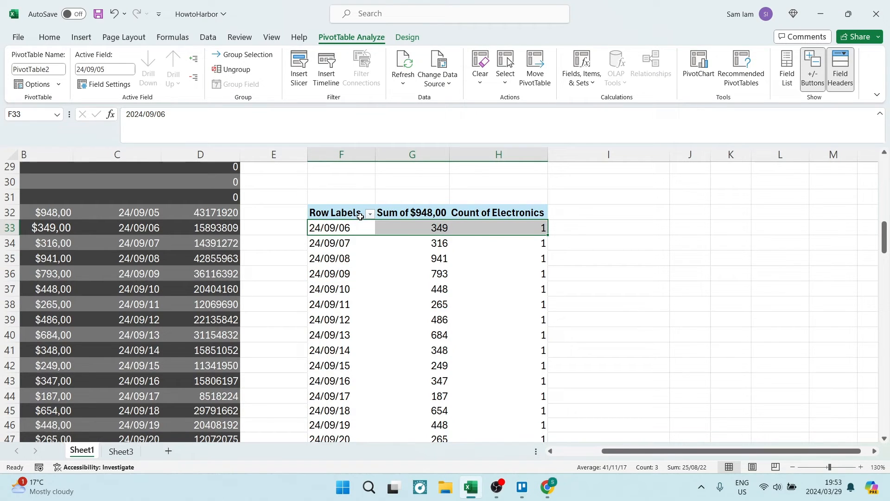
pyautogui.moveTo(370, 219)
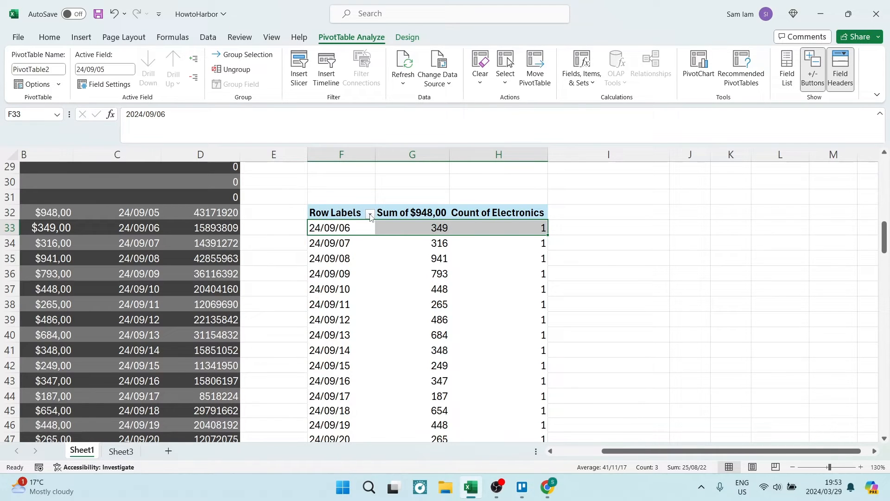
pyautogui.moveTo(362, 211)
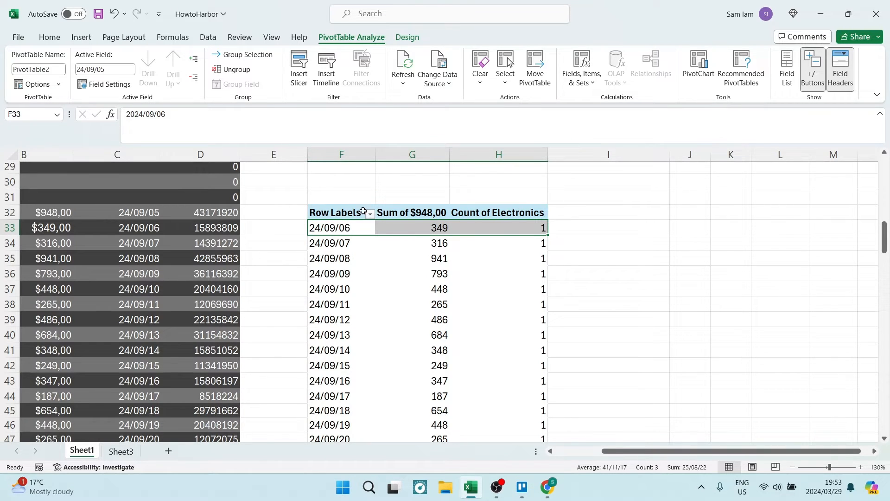
pyautogui.click(370, 212)
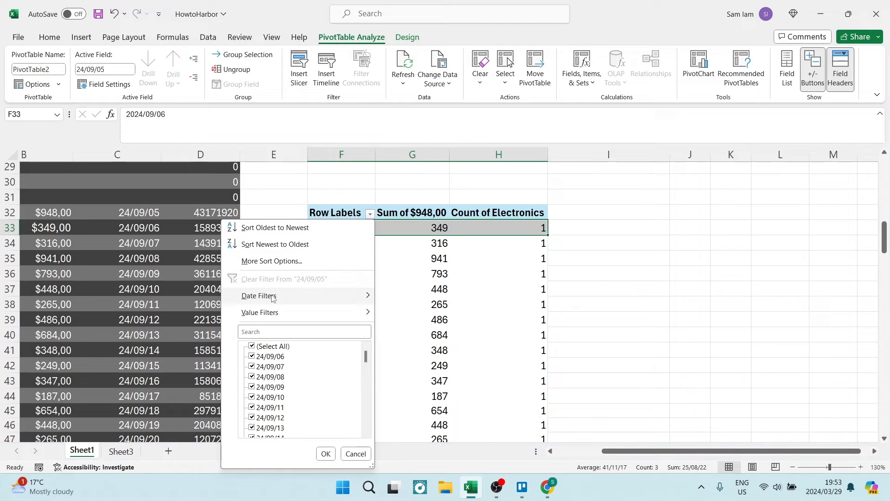
# Step: Choose Date Filters to list the date-based filter choices for the row labels
pyautogui.click(259, 294)
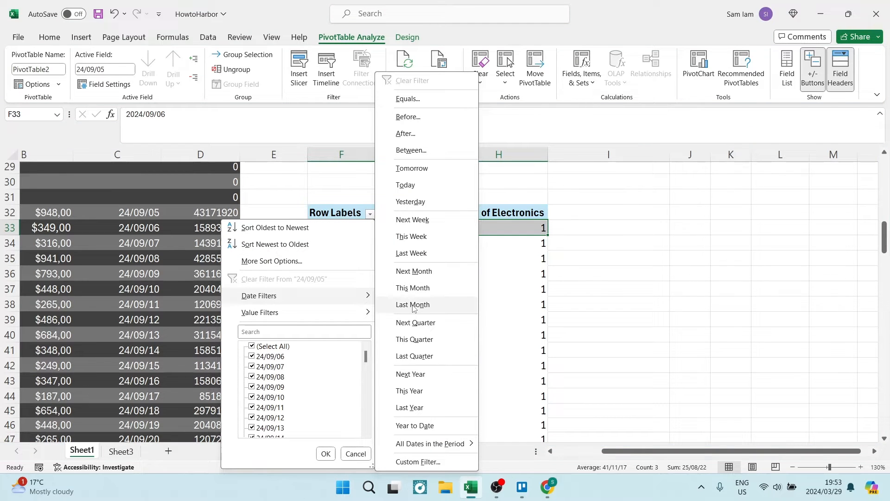
pyautogui.moveTo(413, 270)
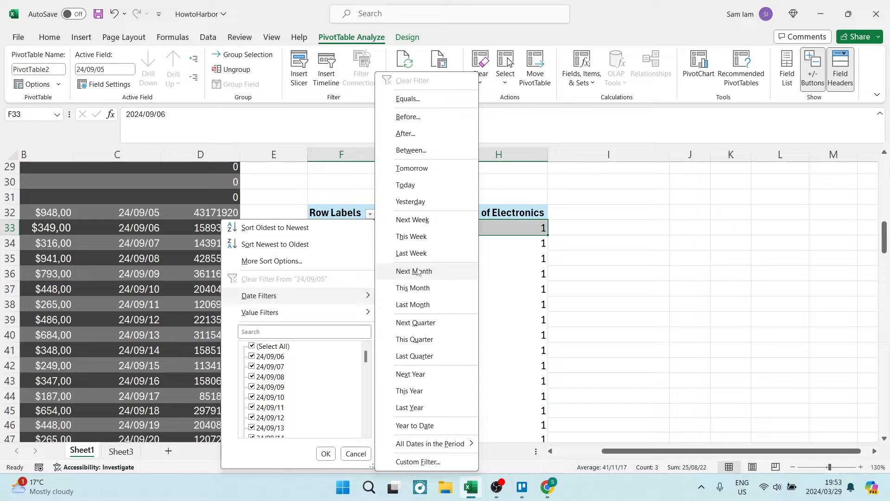
pyautogui.moveTo(434, 288)
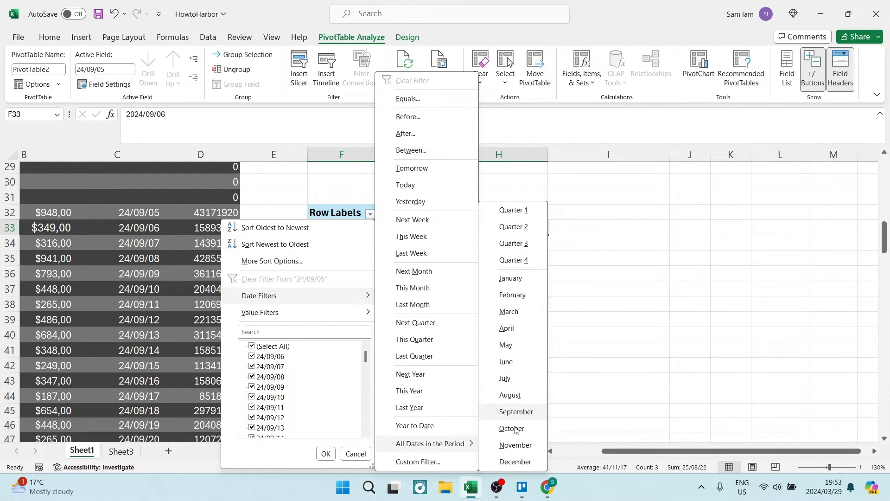
pyautogui.moveTo(513, 345)
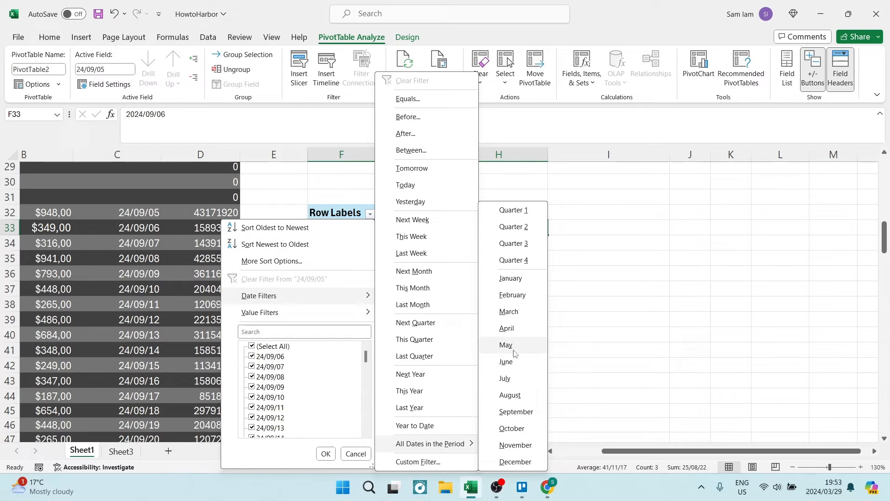
pyautogui.moveTo(507, 415)
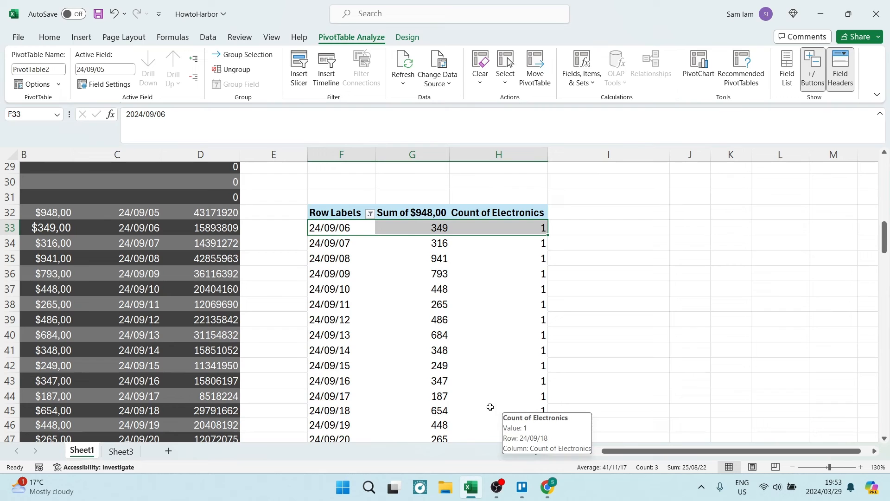
pyautogui.moveTo(374, 284)
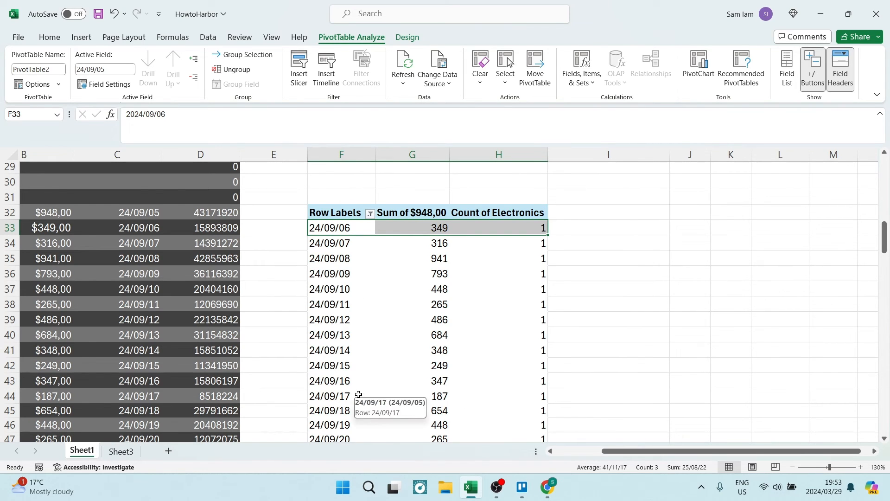
pyautogui.scroll(3)
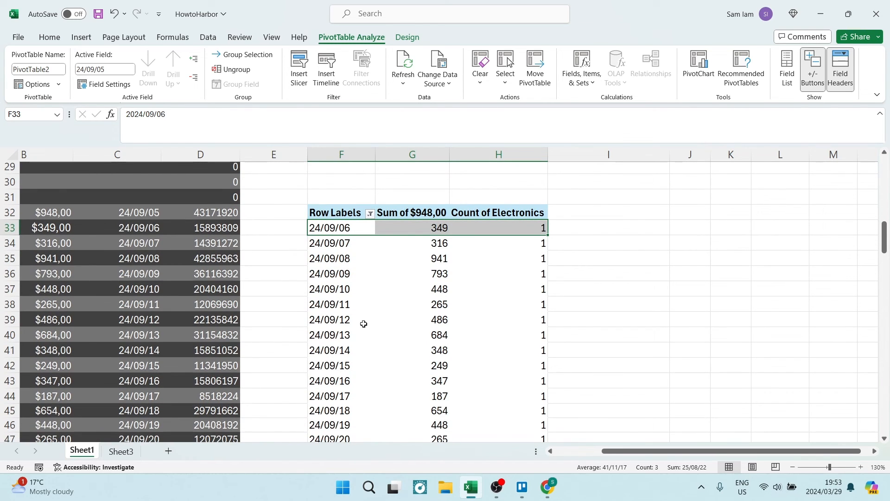
pyautogui.moveTo(342, 319)
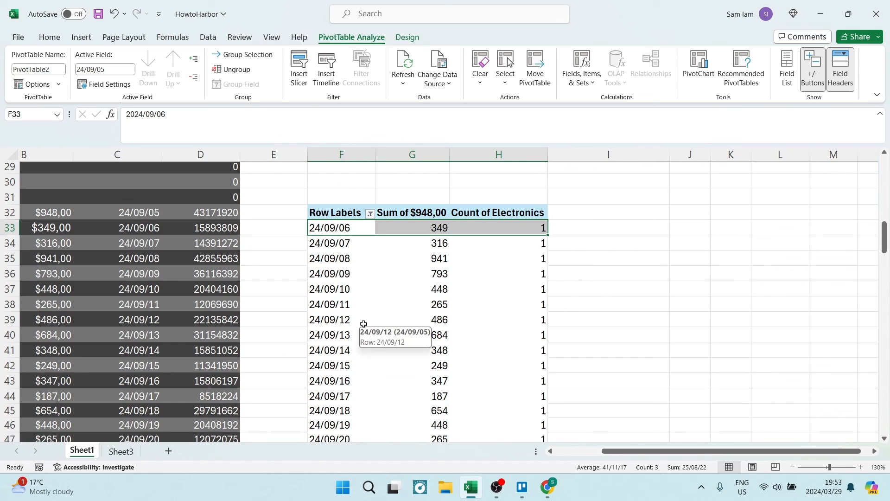